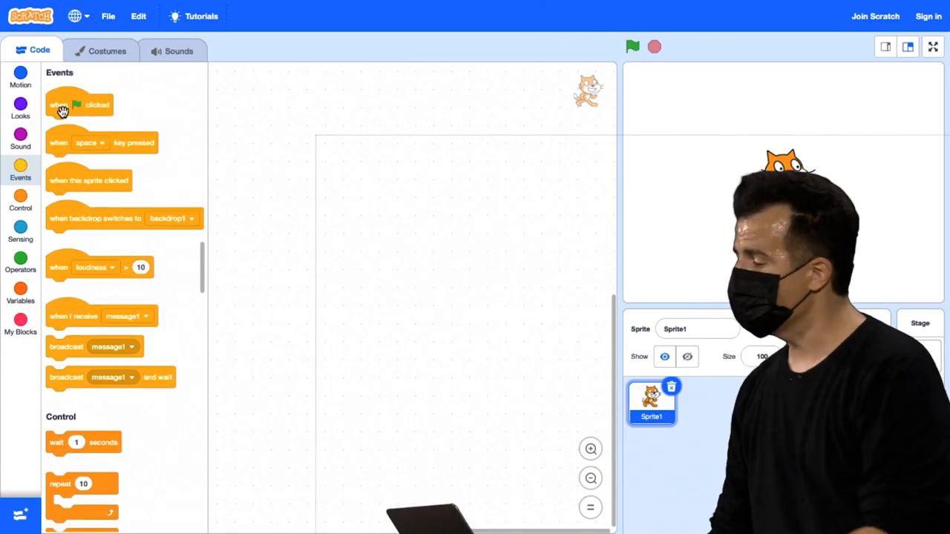
# - Place a 'when green flag clicked' block in the empty code area
pyautogui.moveTo(79, 104); pyautogui.dragTo(245, 111)
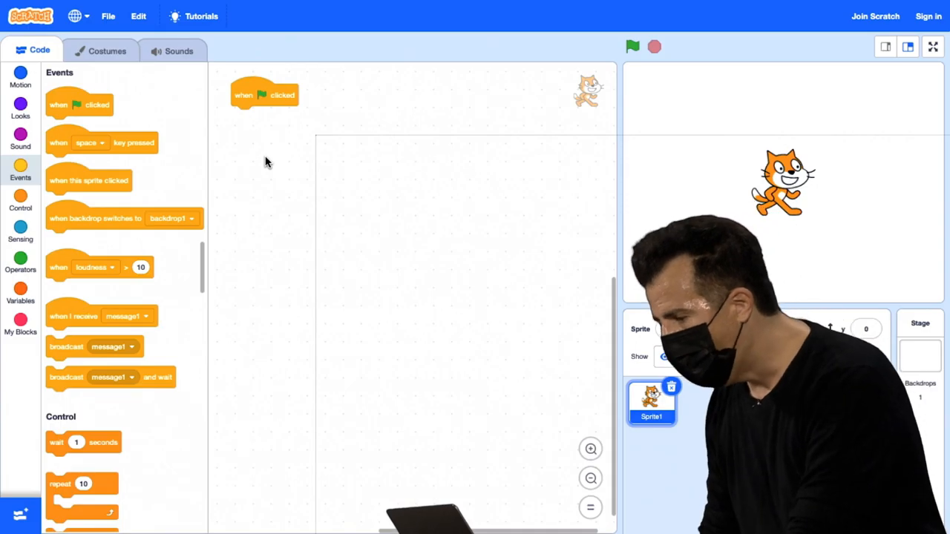
# - Attach a Looks 'say hello, world' block under the flag block and run it
pyautogui.click(20, 111)
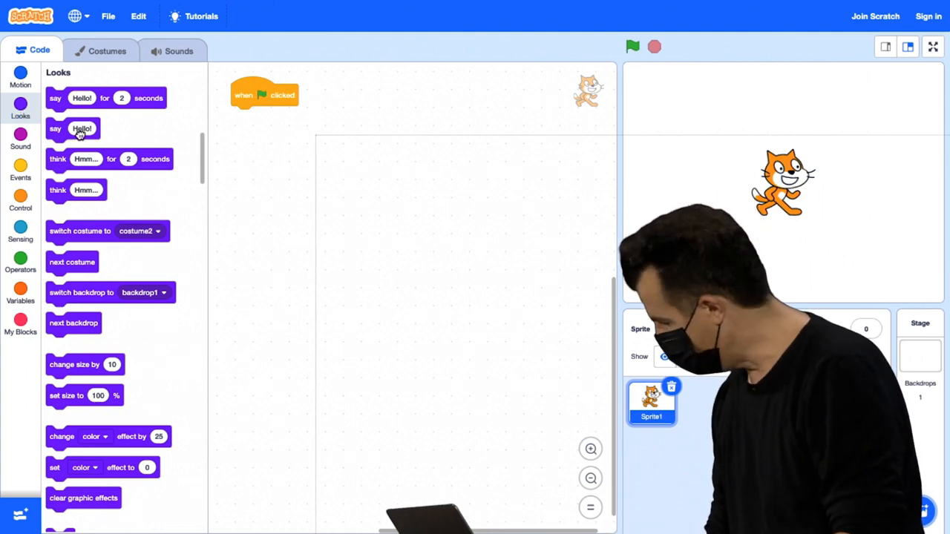
pyautogui.moveTo(73, 129); pyautogui.dragTo(258, 116)
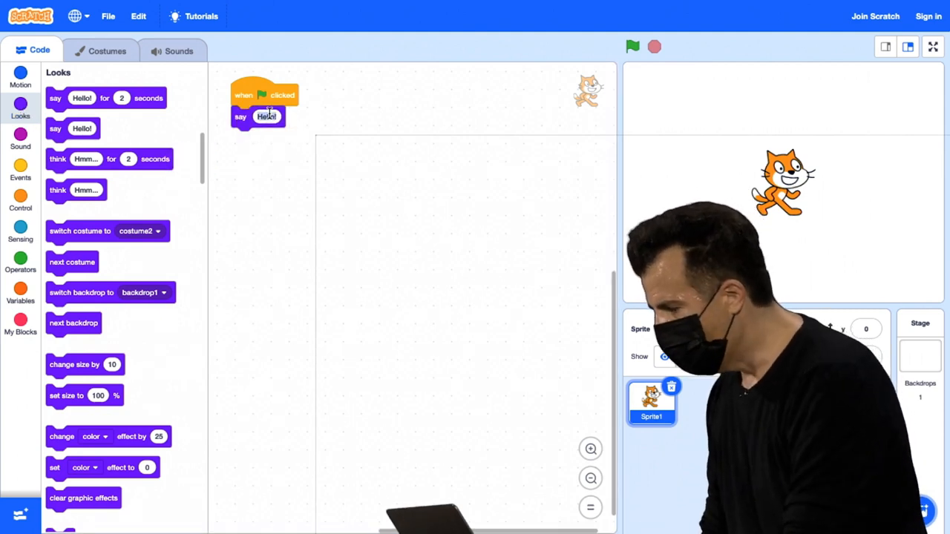
pyautogui.write('hello, world')
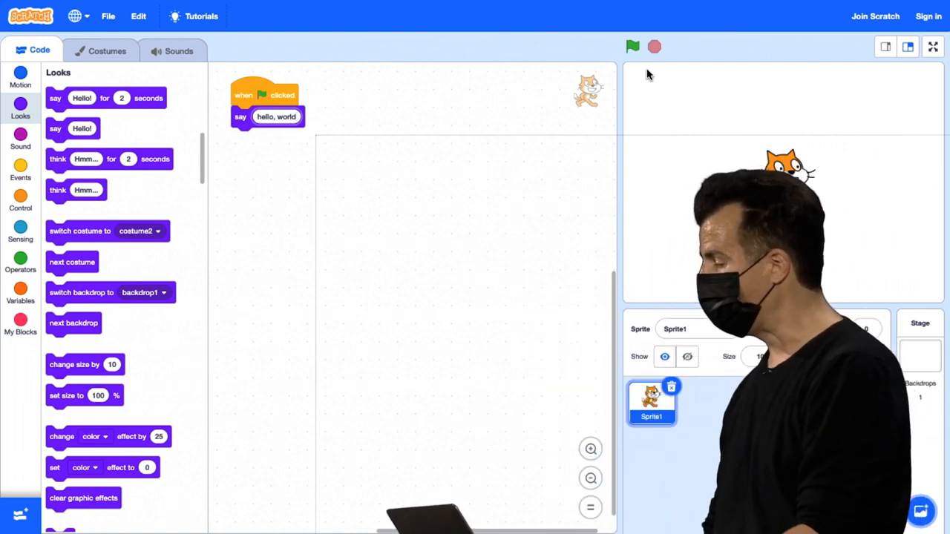
pyautogui.click(632, 47)
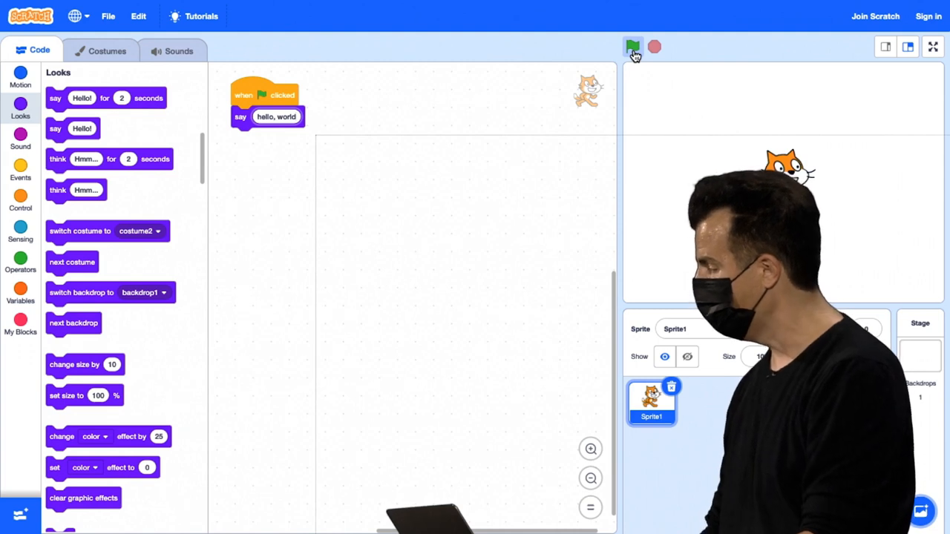